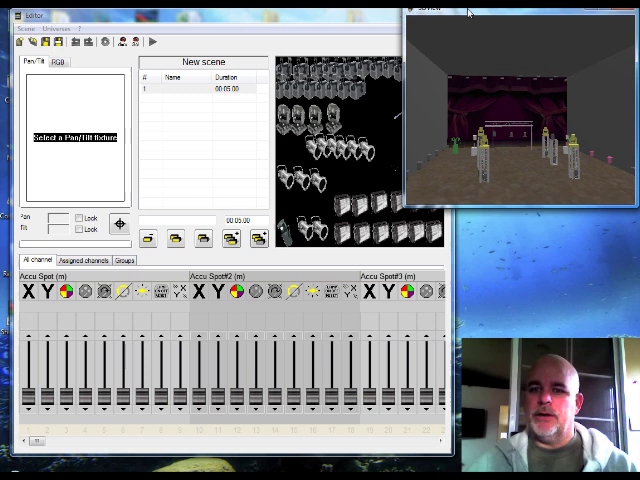
- Show the list of fixture groups in the scene editor
click(123, 260)
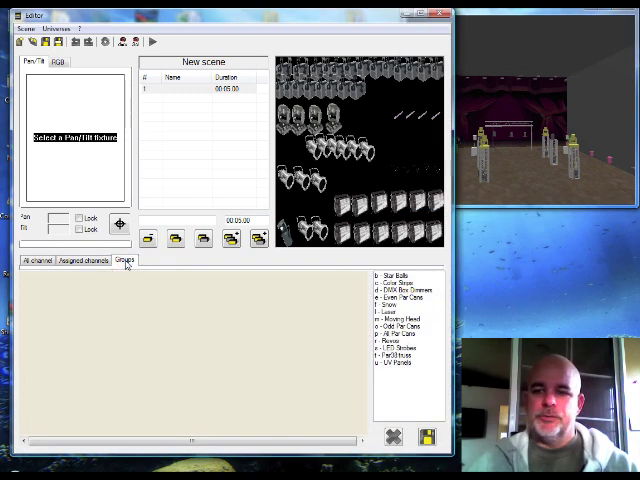
mouse_move(400, 280)
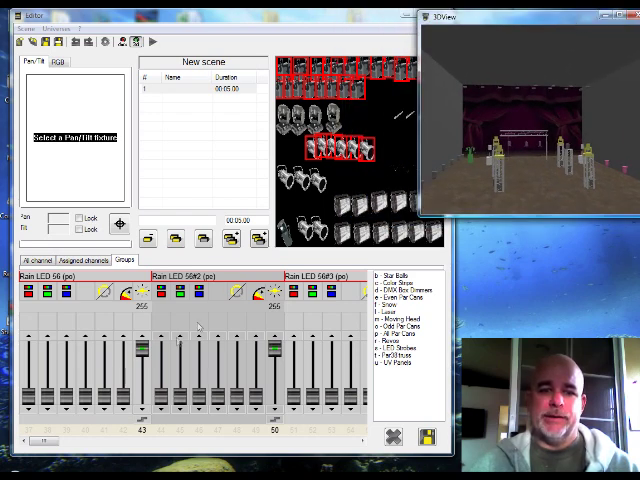
click(47, 64)
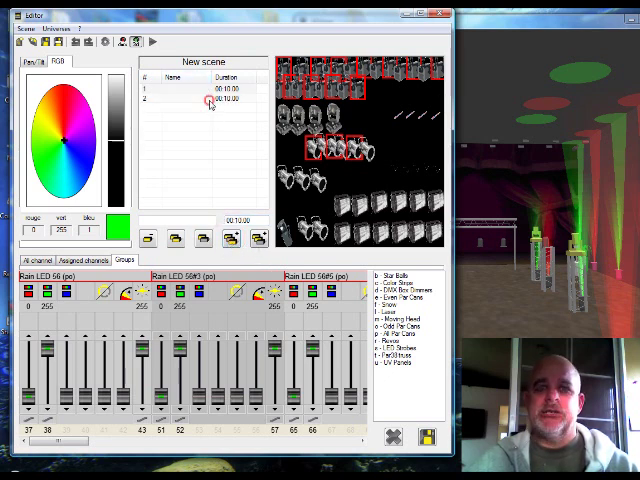
- Select the scene's second step in the step list
click(200, 101)
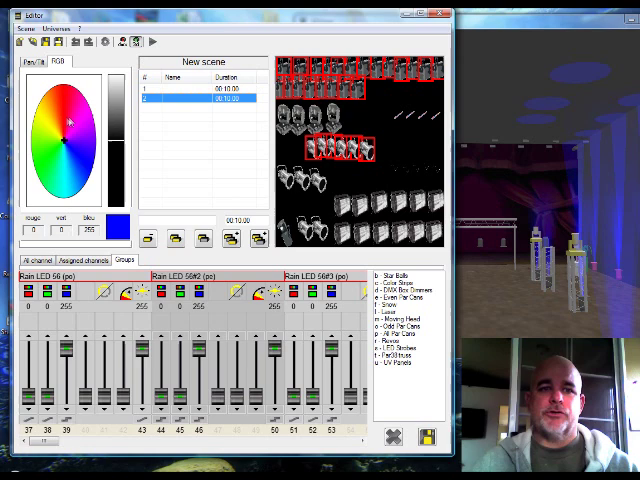
- Change the par cans' colour to magenta
click(64, 135)
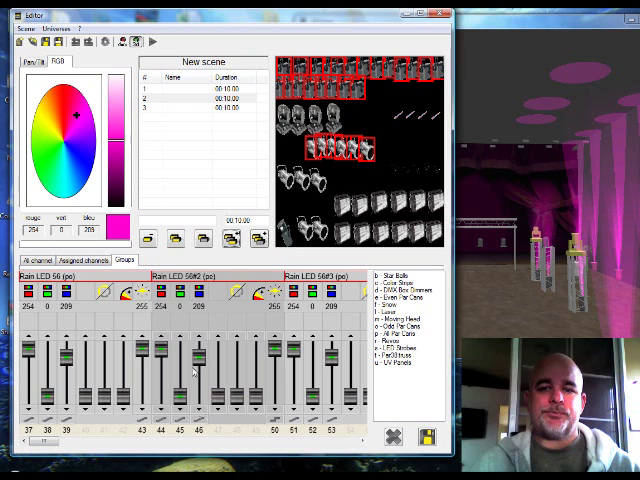
mouse_move(238, 207)
text(Par red )
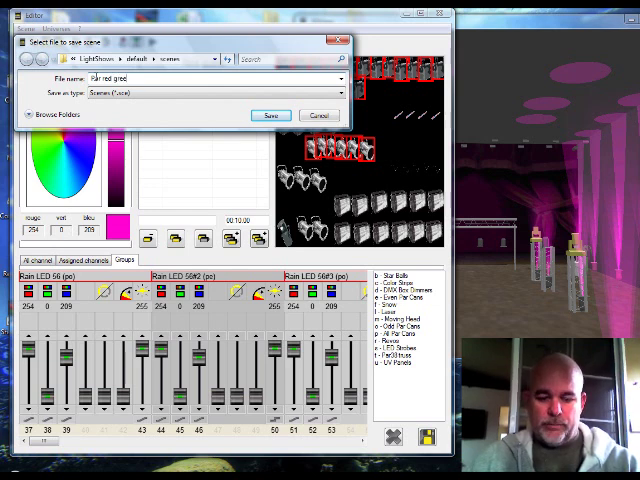
- Finish entering the name 'Par red green rup' and save the scene
text(green p)
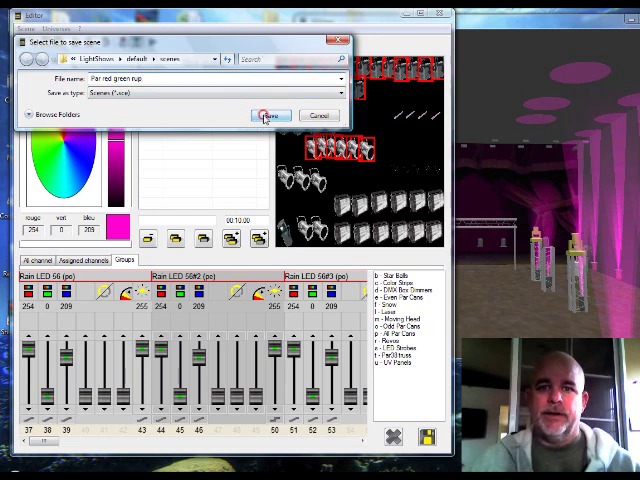
click(270, 115)
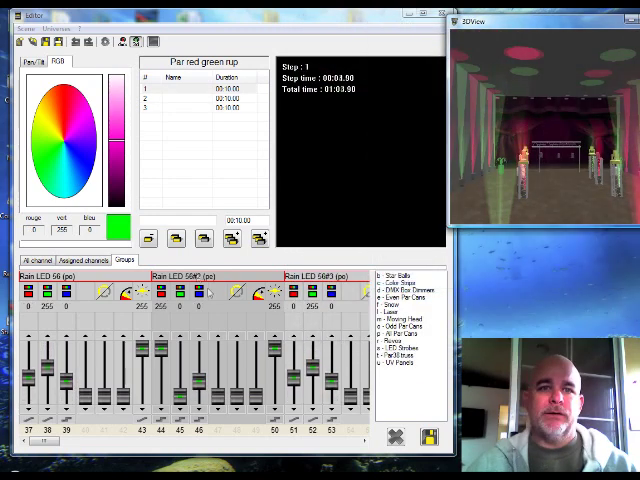
- Stop playback of the Par red green rup scene
click(152, 41)
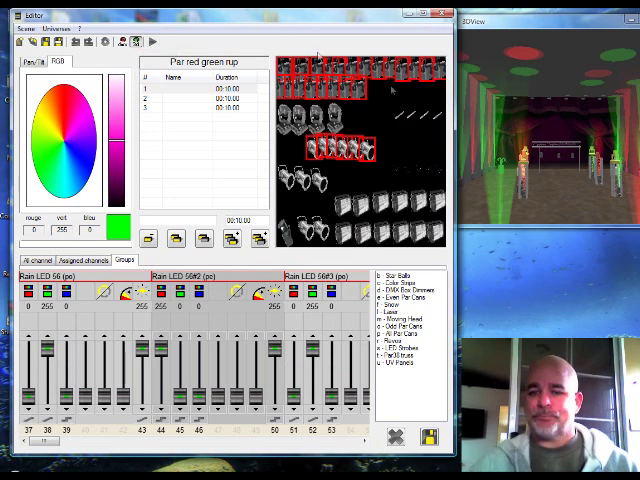
mouse_move(467, 140)
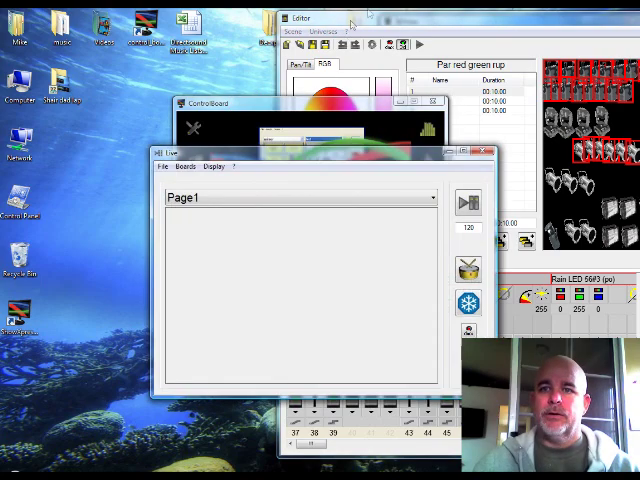
- Close the Export a light show window and set Live to show four boards
click(310, 16)
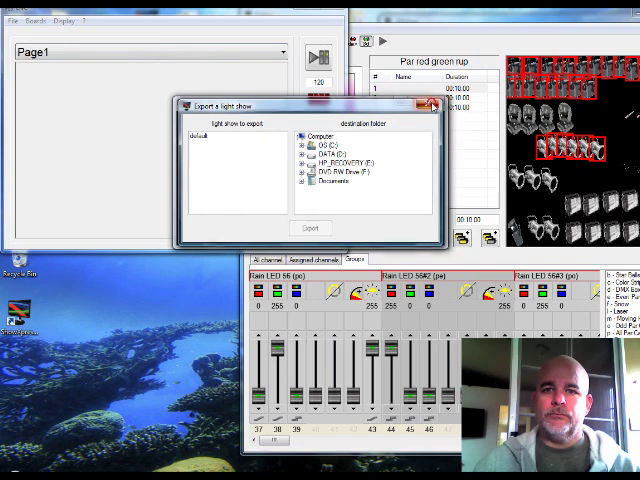
click(430, 105)
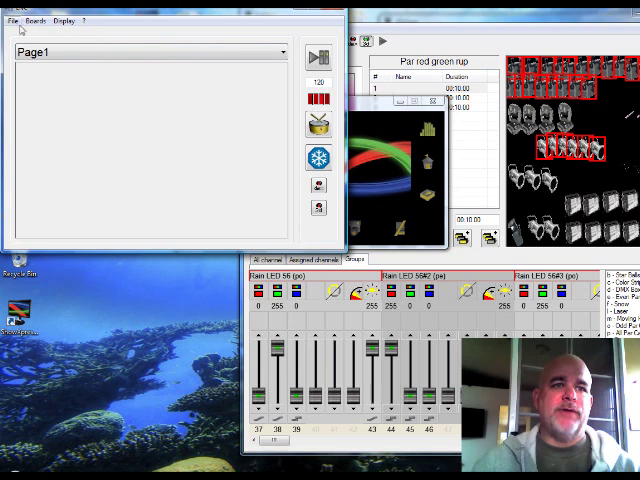
click(35, 18)
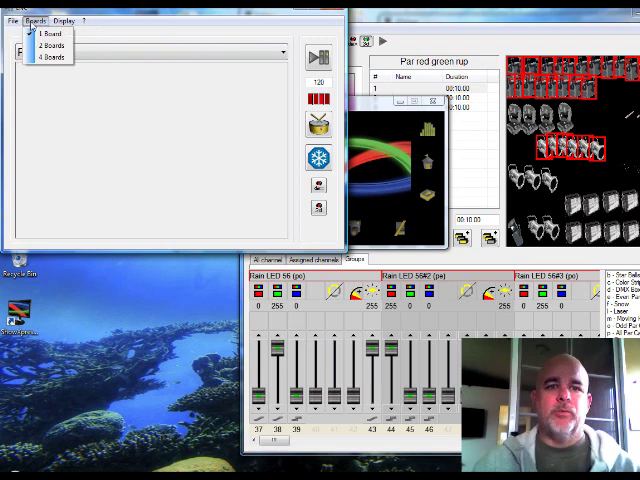
click(47, 57)
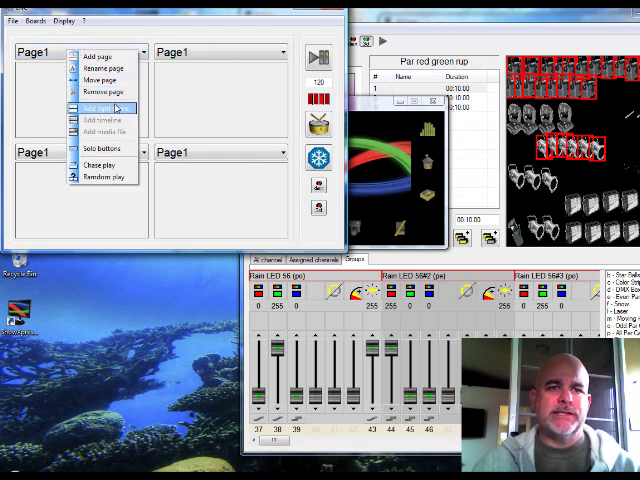
- Add Par red green rup.sce as a light scene button on the Page1 boards
click(98, 108)
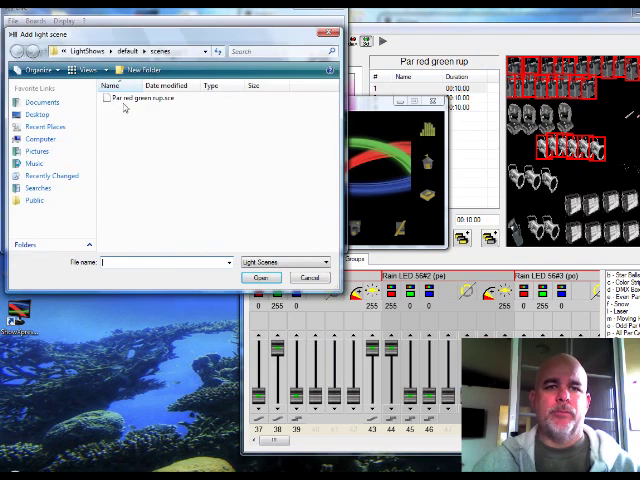
click(258, 277)
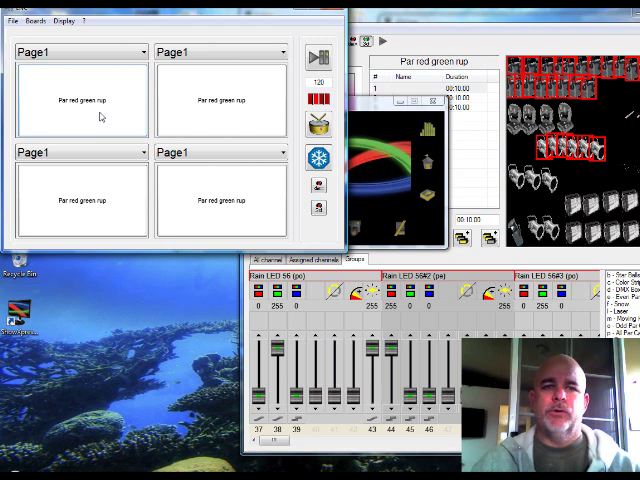
mouse_move(158, 100)
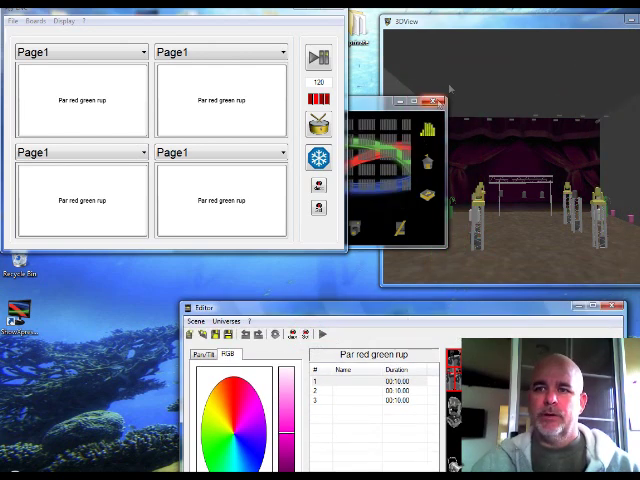
- Bring the 3D stage view window in front of the other windows
click(435, 100)
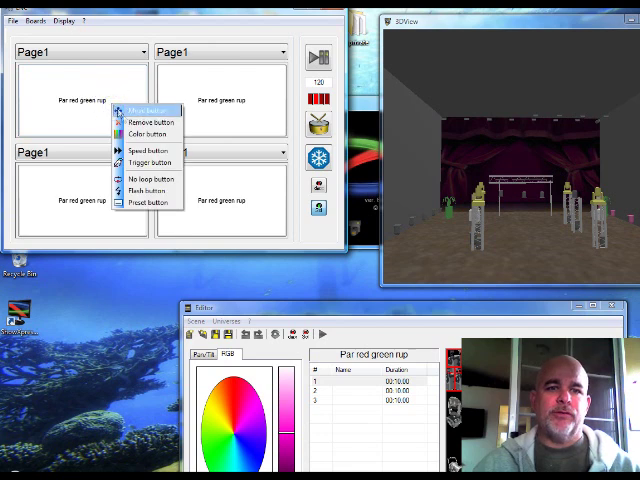
mouse_move(150, 152)
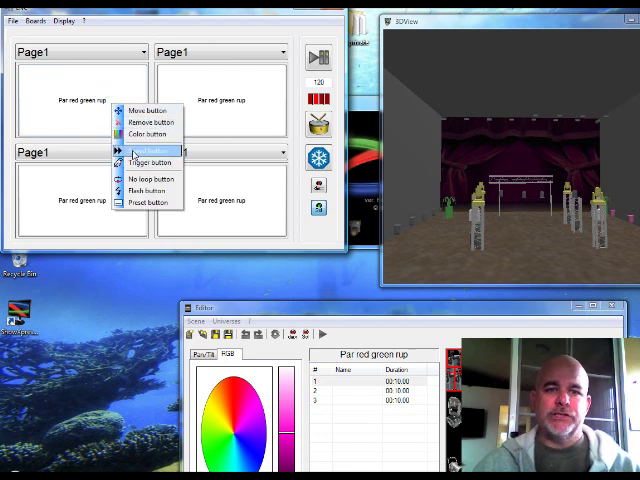
- Make the first Par red green rup button a speed button using Manual Speed
click(146, 150)
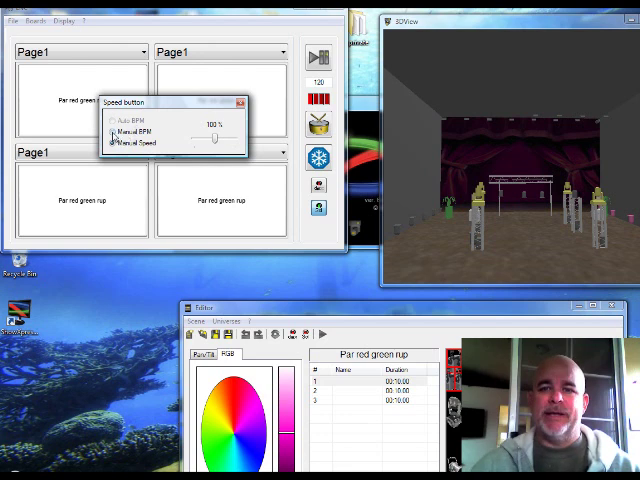
click(113, 149)
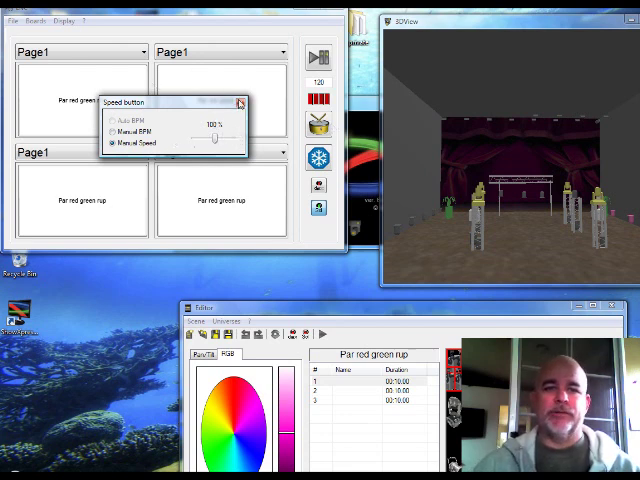
click(240, 103)
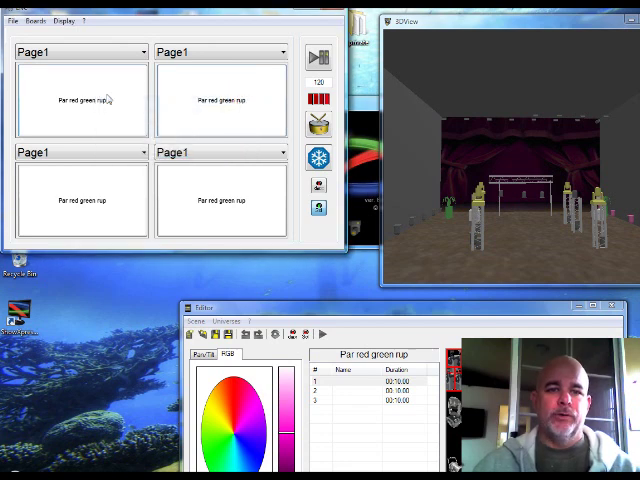
- Show the button-type context menu for the Par red green rup button
right_click(80, 100)
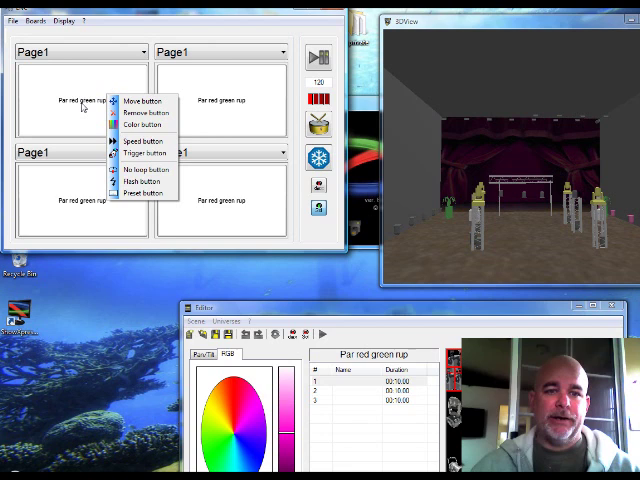
mouse_move(145, 154)
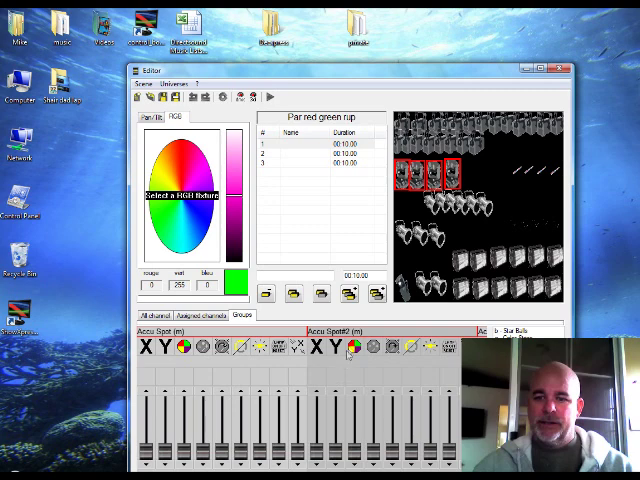
- List the Accu Spot#2 colour channel's preset values, such as rotating red and white
right_click(352, 350)
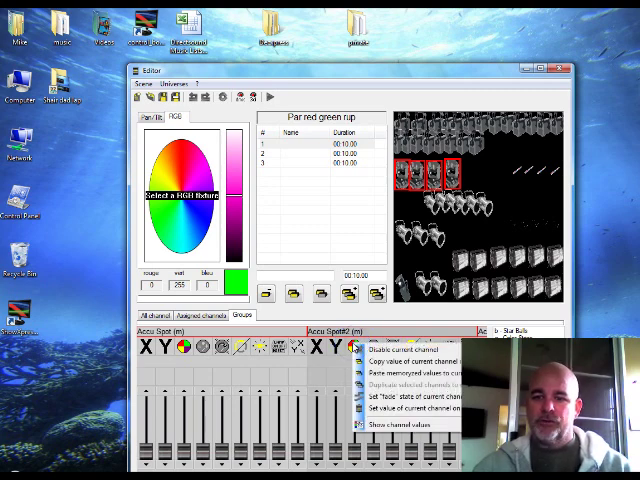
click(408, 425)
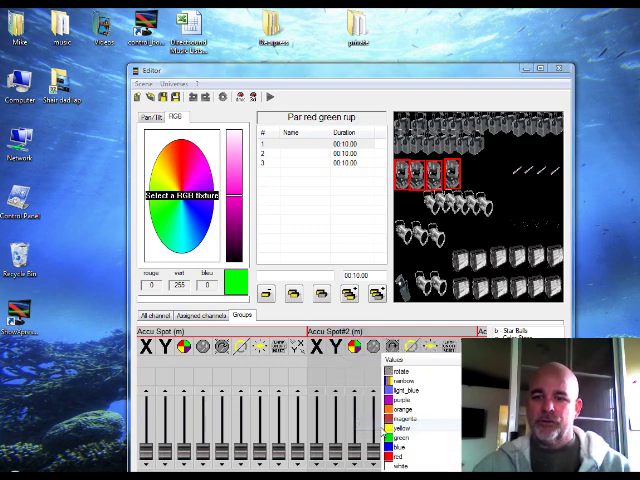